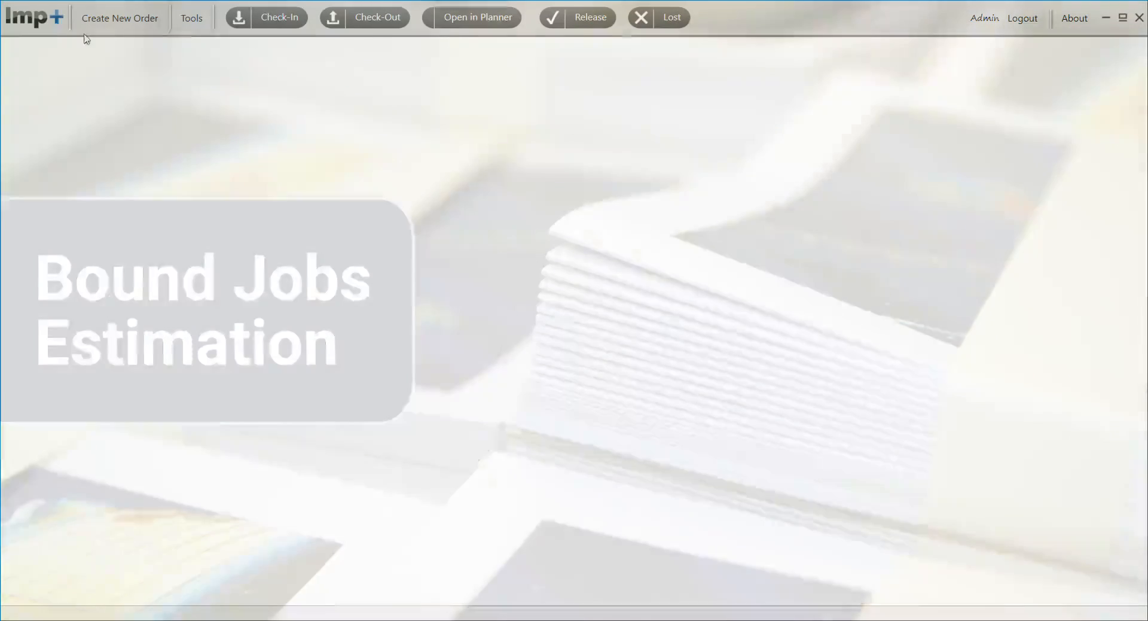
Step: Create a new Book order for Motivate Publishing, 10,000 copies, from manual entry and open it
{"action": "left_click", "coordinate": [120, 16]}
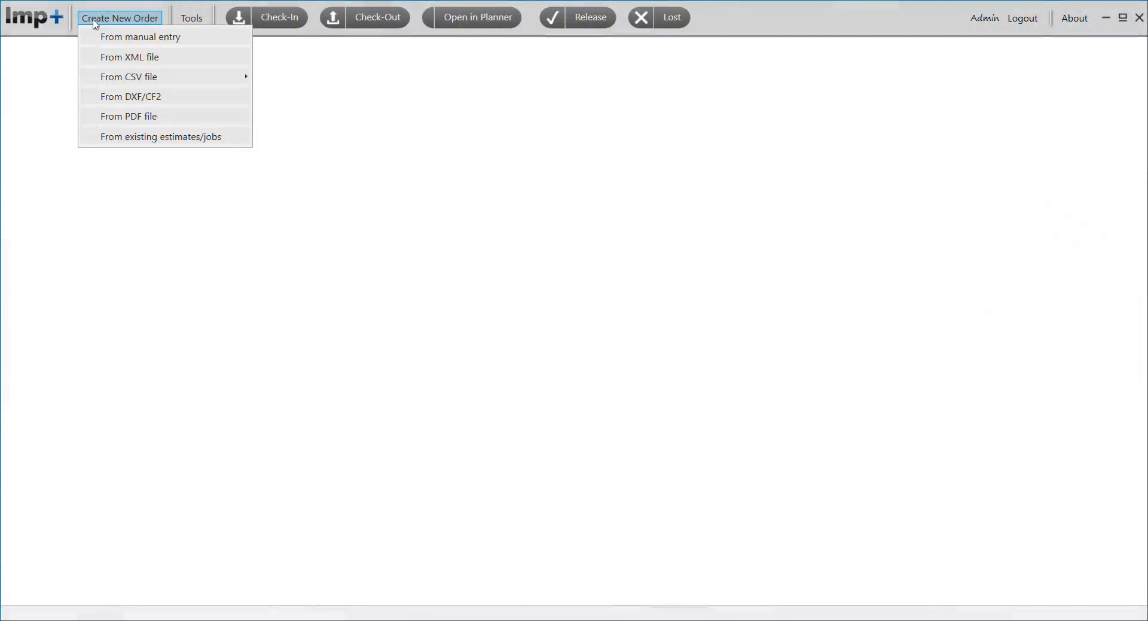
{"action": "mouse_move", "coordinate": [143, 37]}
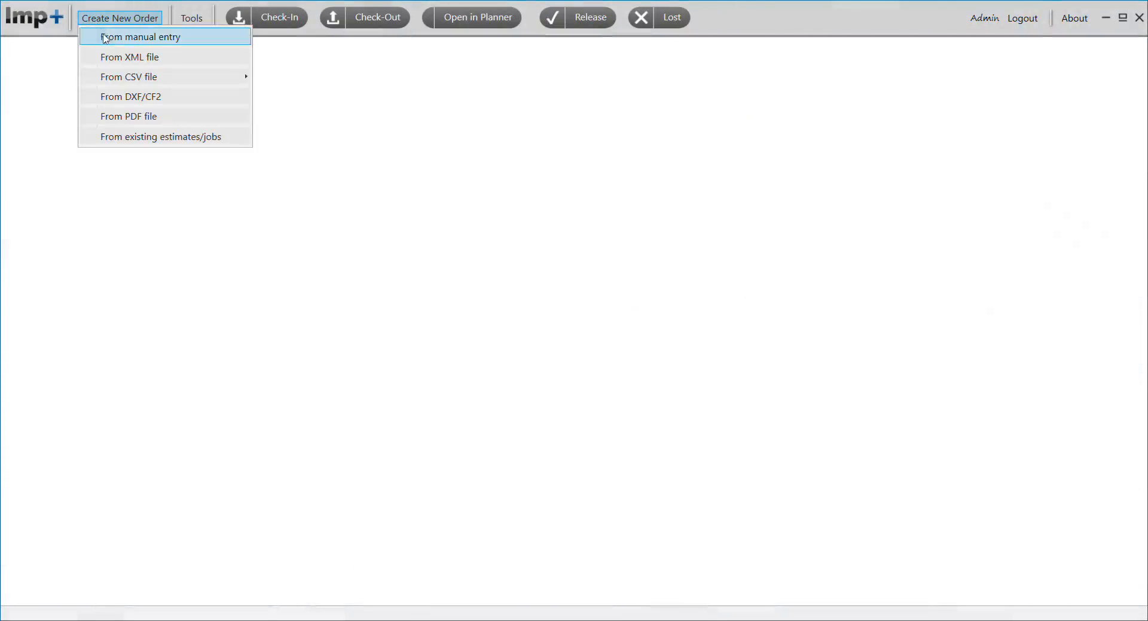
{"action": "left_click", "coordinate": [141, 37]}
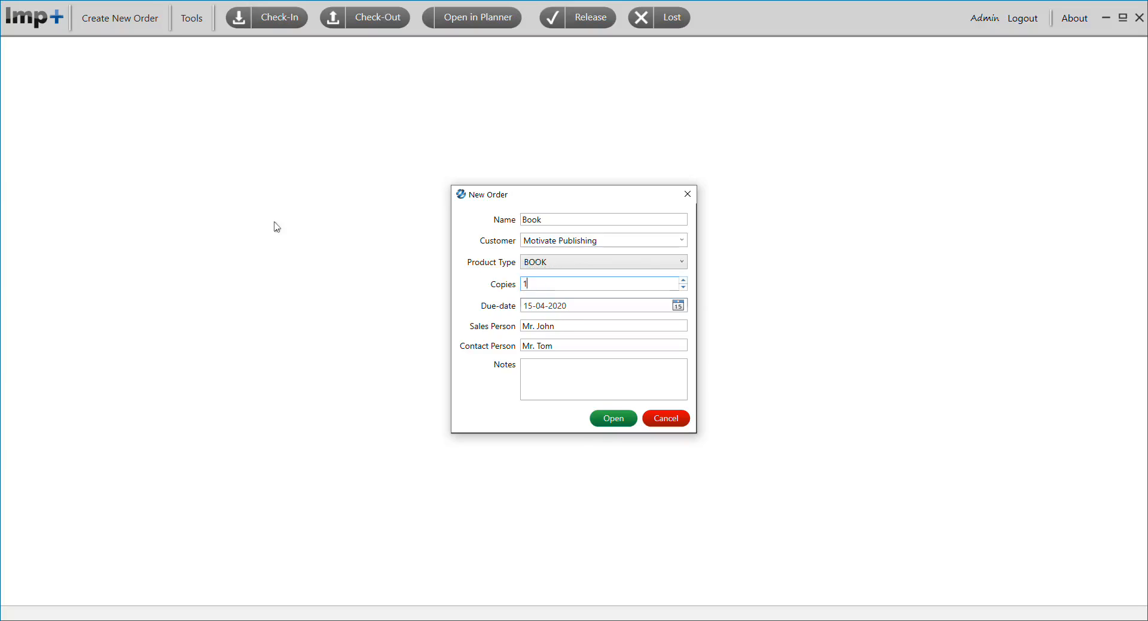
{"action": "left_click", "coordinate": [612, 417]}
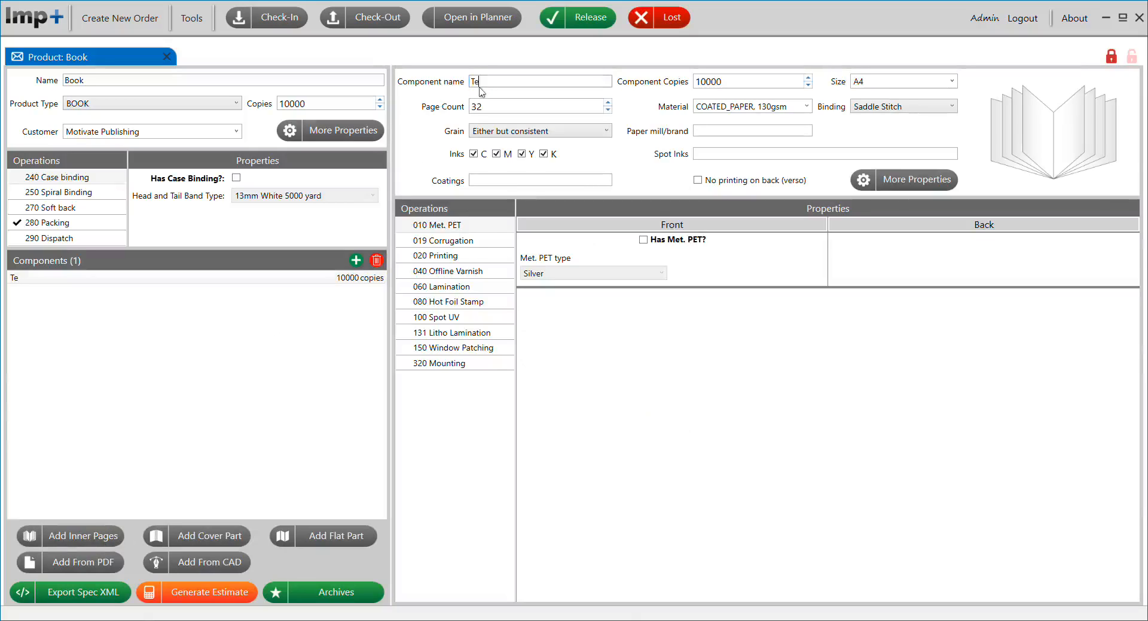
Step: Set the Text component to 68 pages and give the Cover lamination, spot UV and back-side printing
{"action": "left_click", "coordinate": [541, 107]}
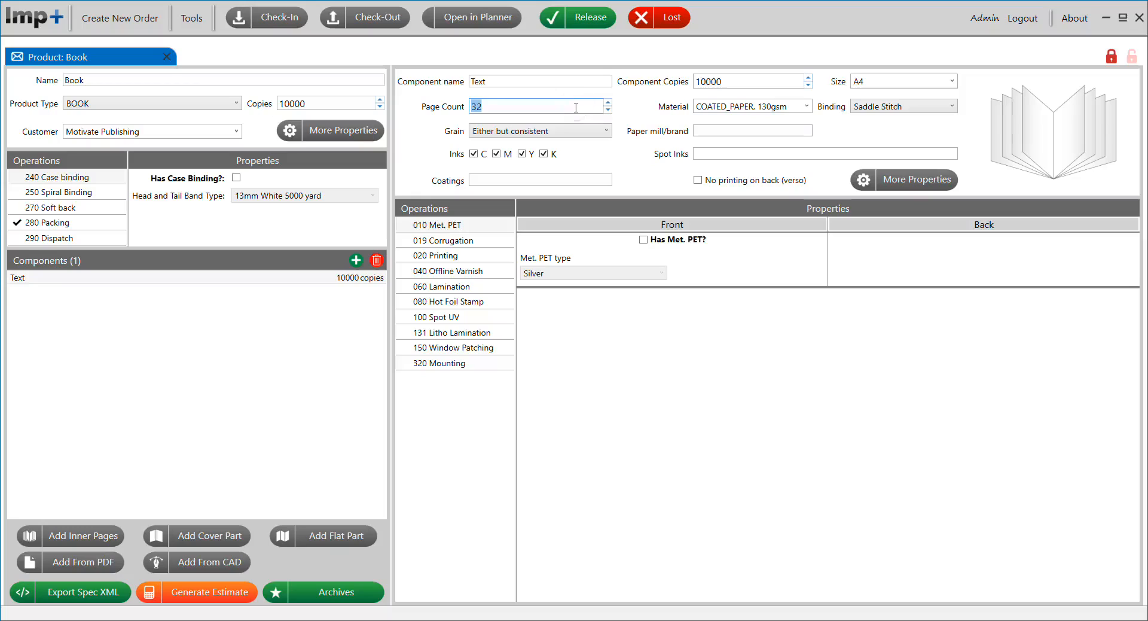
{"action": "type", "text": "68"}
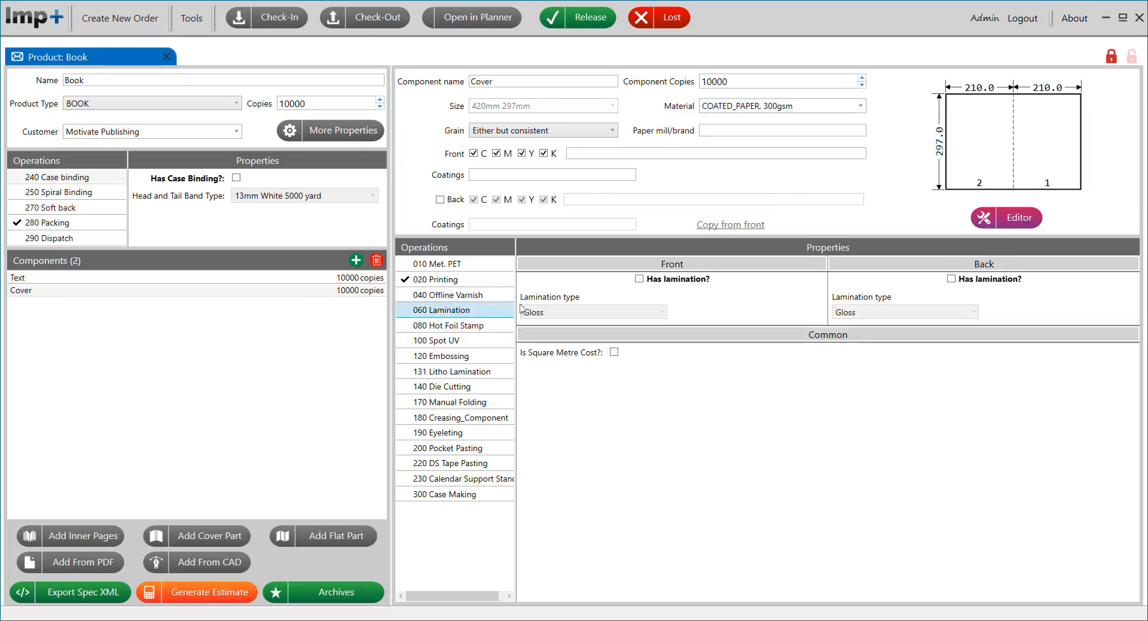
{"action": "left_click", "coordinate": [441, 340]}
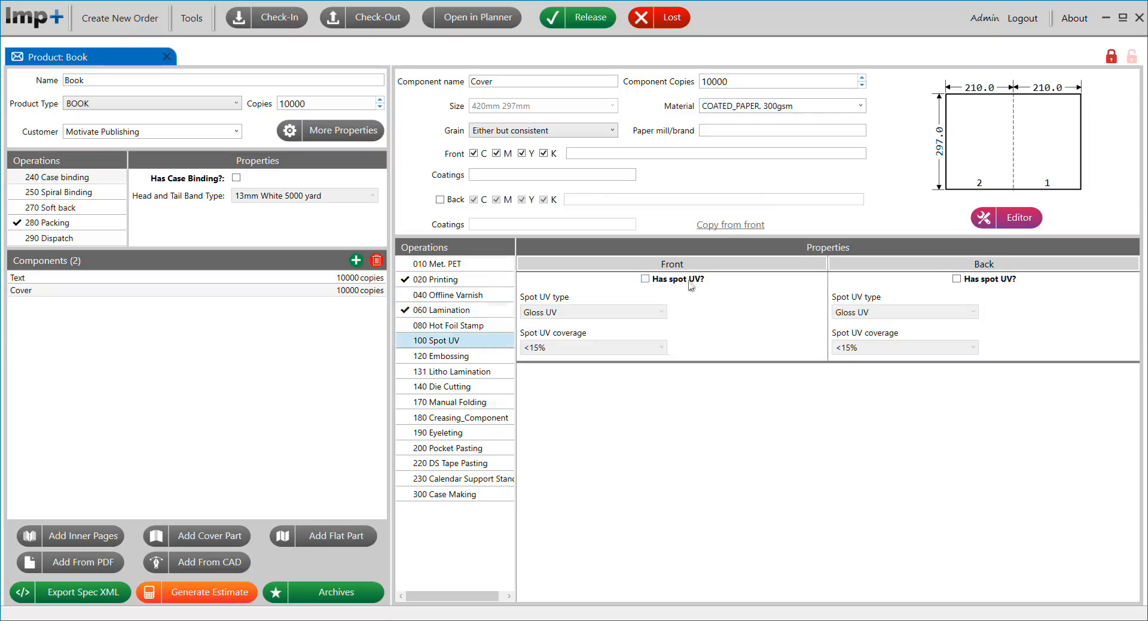
{"action": "left_click", "coordinate": [445, 355]}
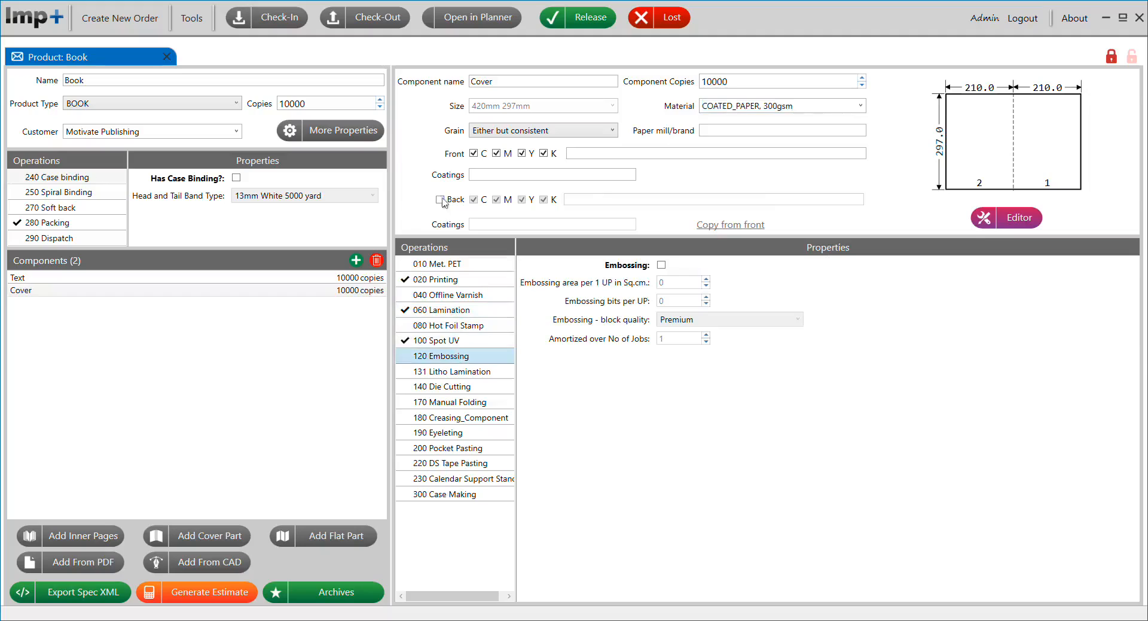
{"action": "left_click", "coordinate": [441, 199]}
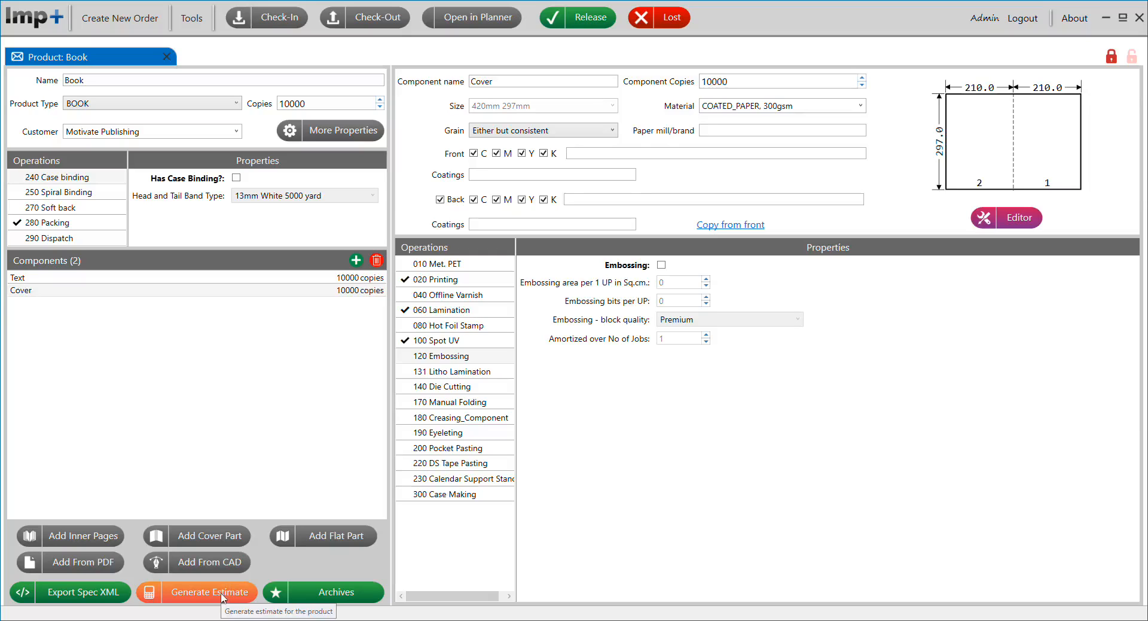
Step: Generate the book's estimate and bring up the quote's routing details
{"action": "left_click", "coordinate": [209, 592]}
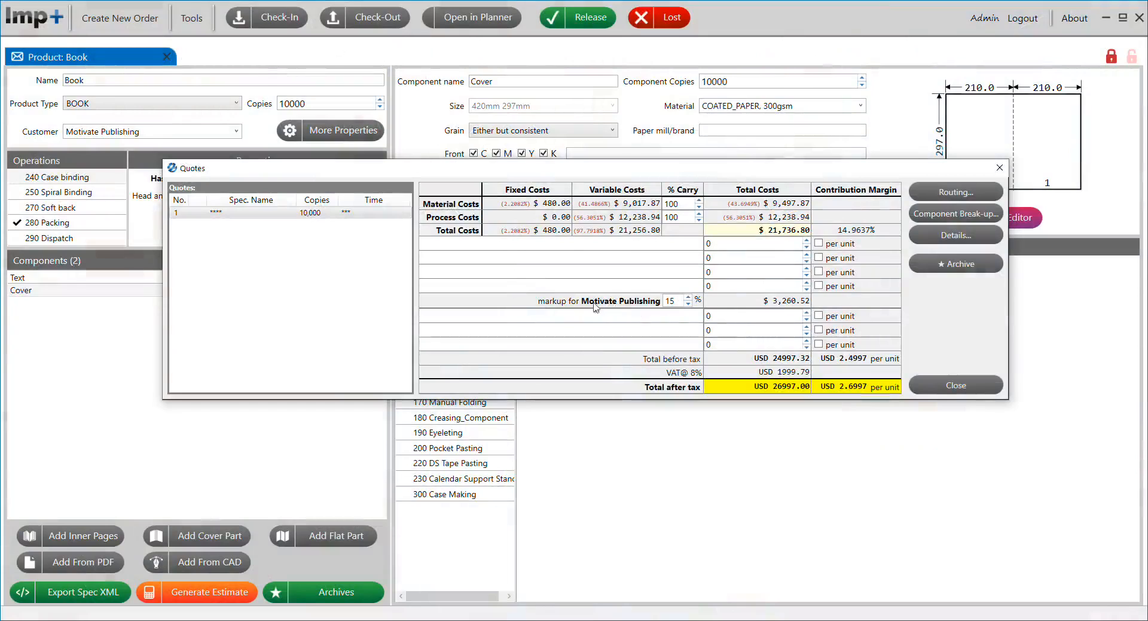
{"action": "mouse_move", "coordinate": [955, 191]}
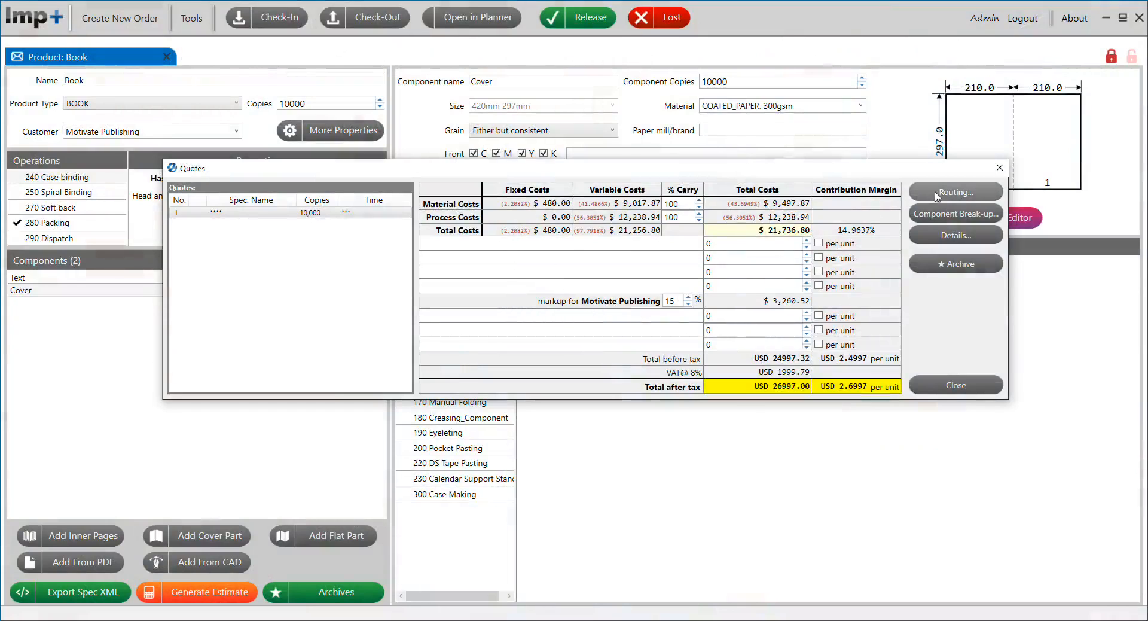
{"action": "left_click", "coordinate": [955, 234]}
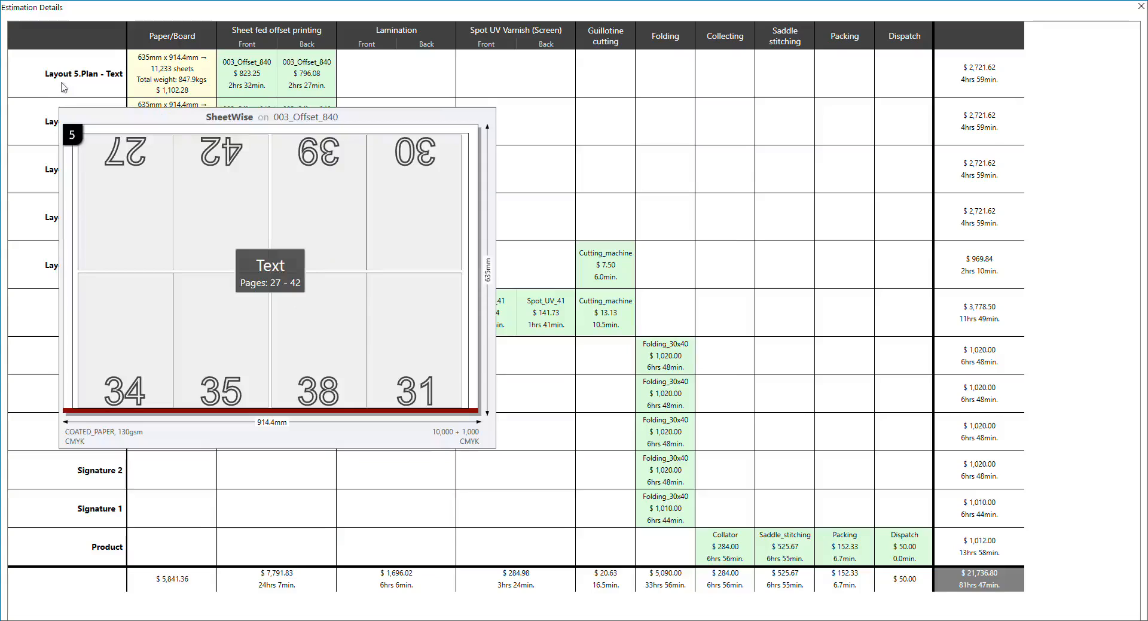
{"action": "mouse_move", "coordinate": [83, 86]}
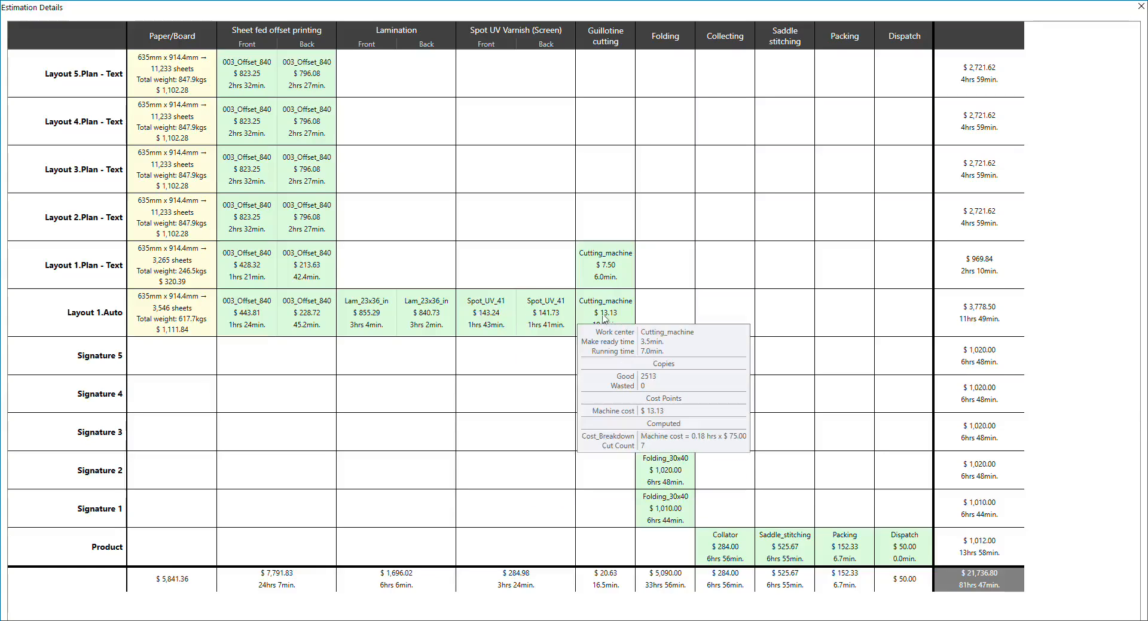
{"action": "mouse_move", "coordinate": [679, 375]}
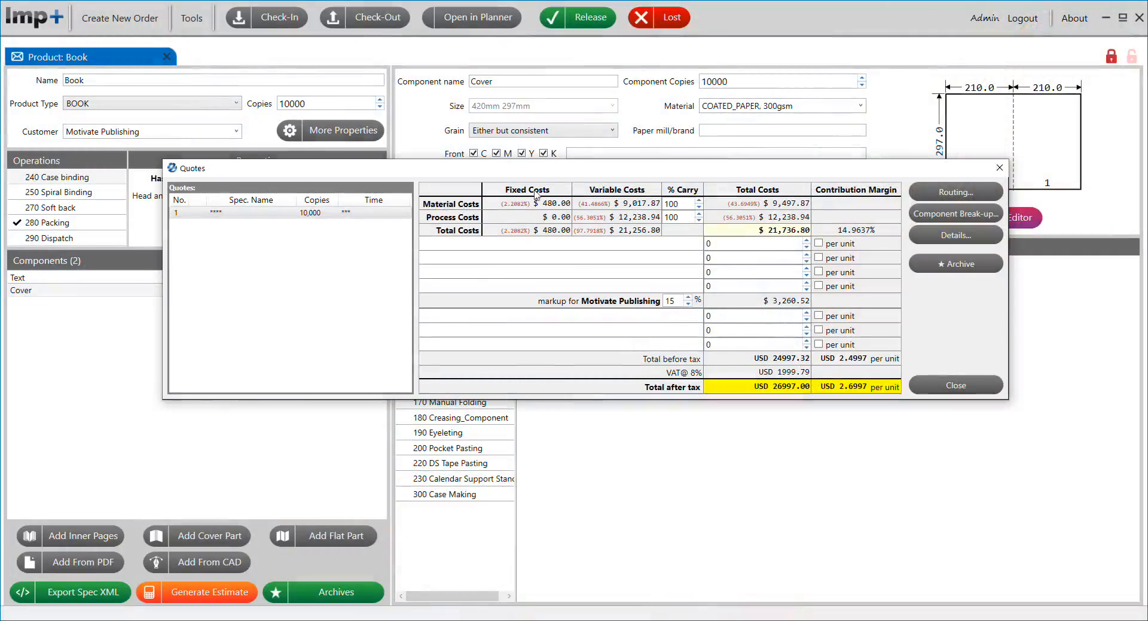
{"action": "mouse_move", "coordinate": [609, 196]}
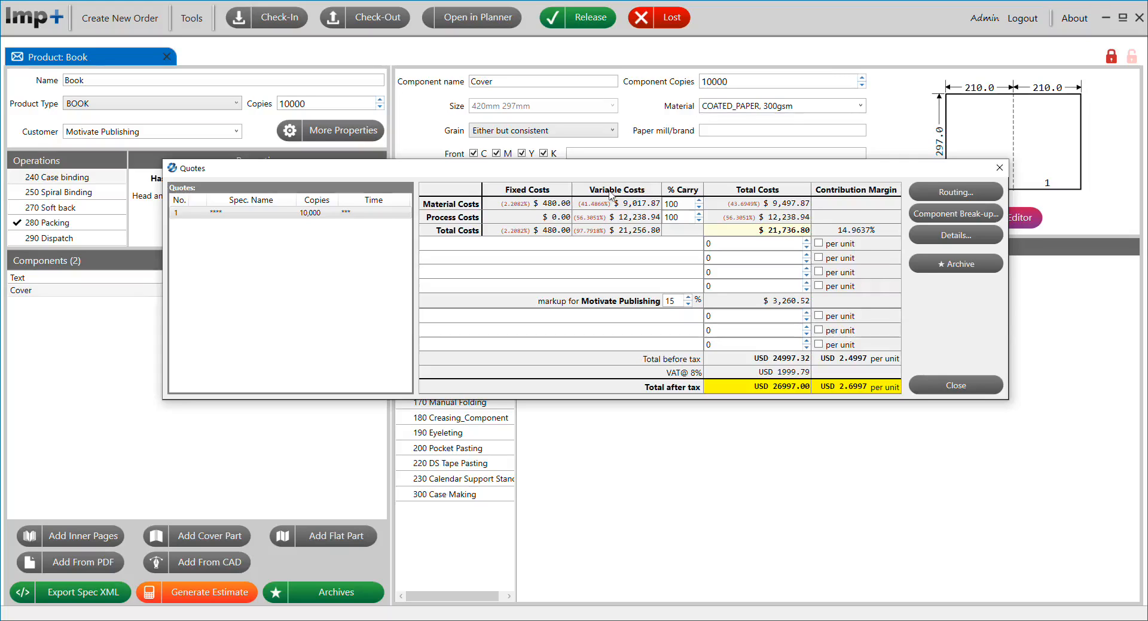
{"action": "mouse_move", "coordinate": [635, 250]}
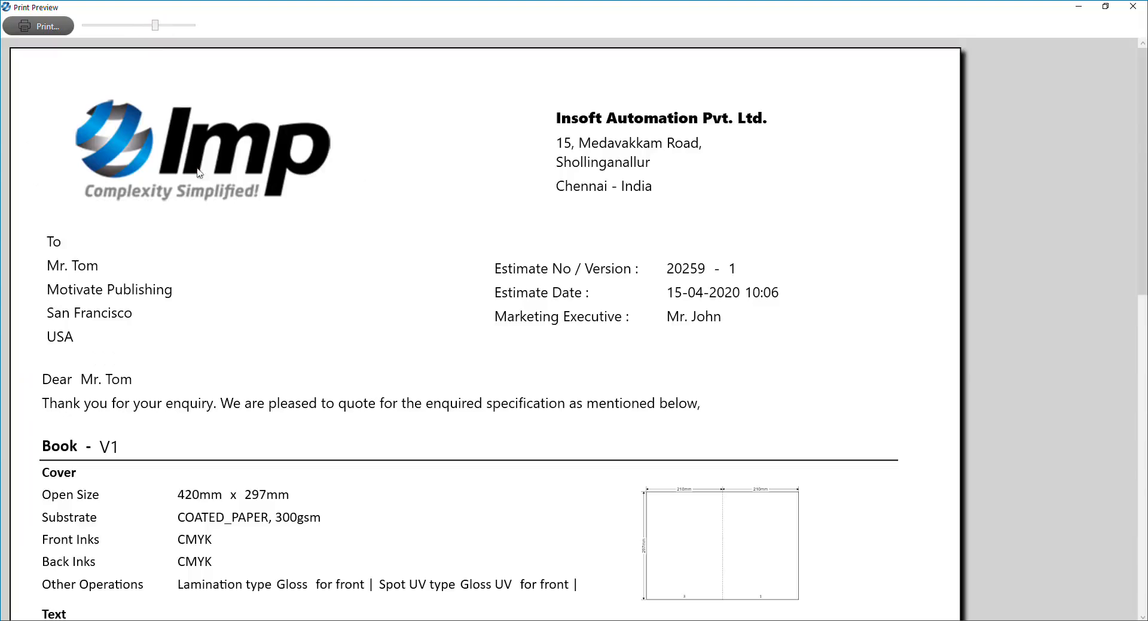
{"action": "scroll", "scroll_direction": "down", "scroll_amount": 3}
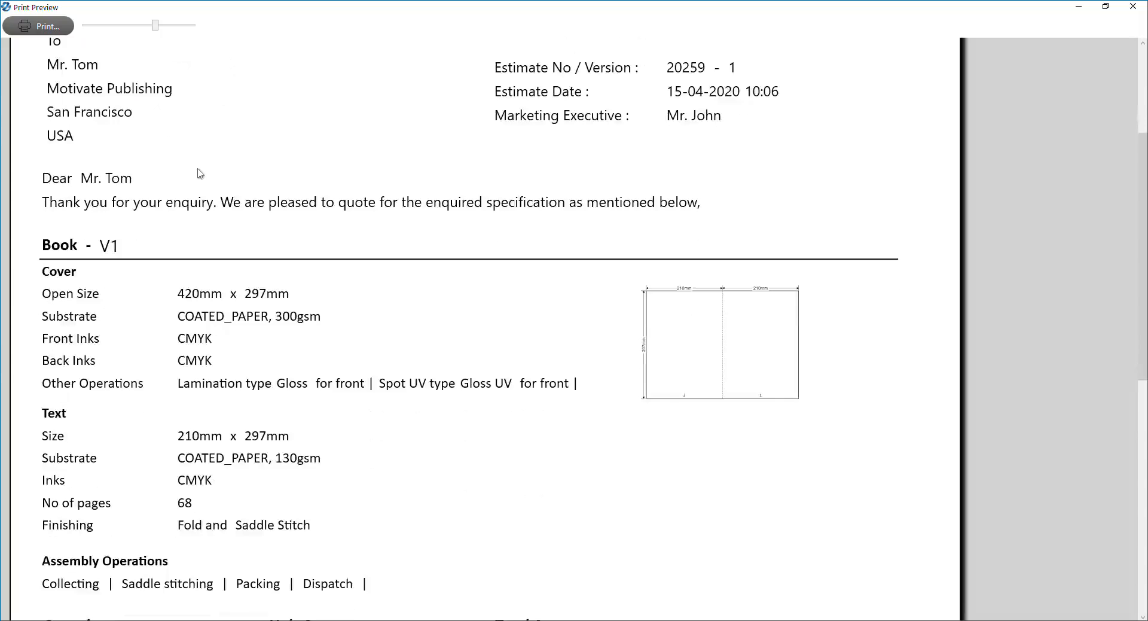
{"action": "scroll", "scroll_direction": "down", "scroll_amount": 3}
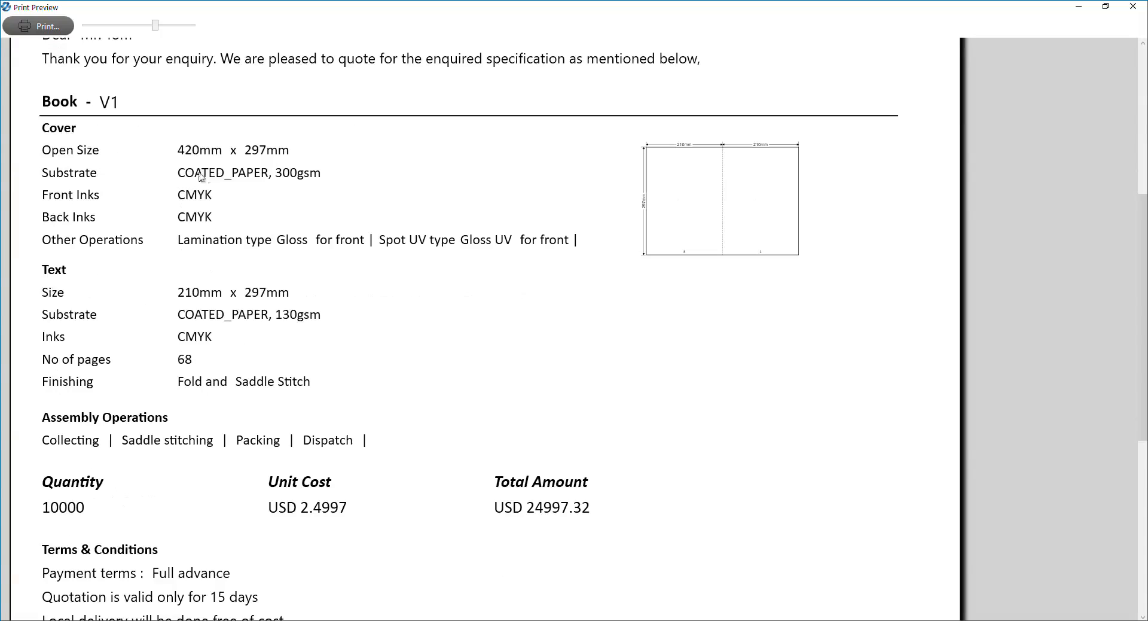
{"action": "mouse_move", "coordinate": [494, 199]}
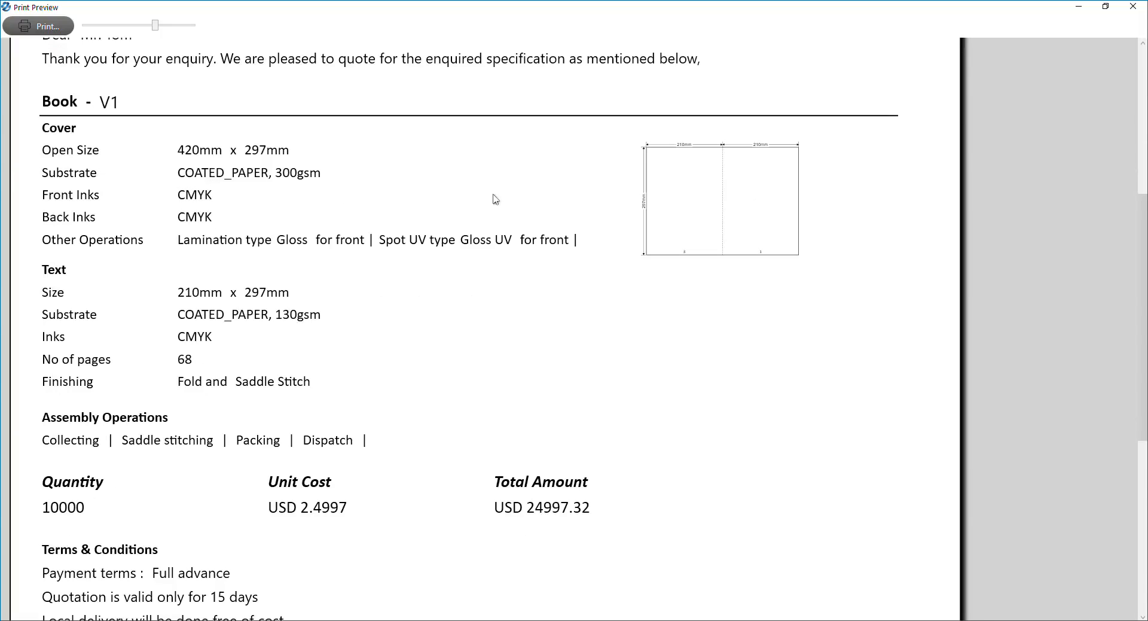
{"action": "mouse_move", "coordinate": [596, 254]}
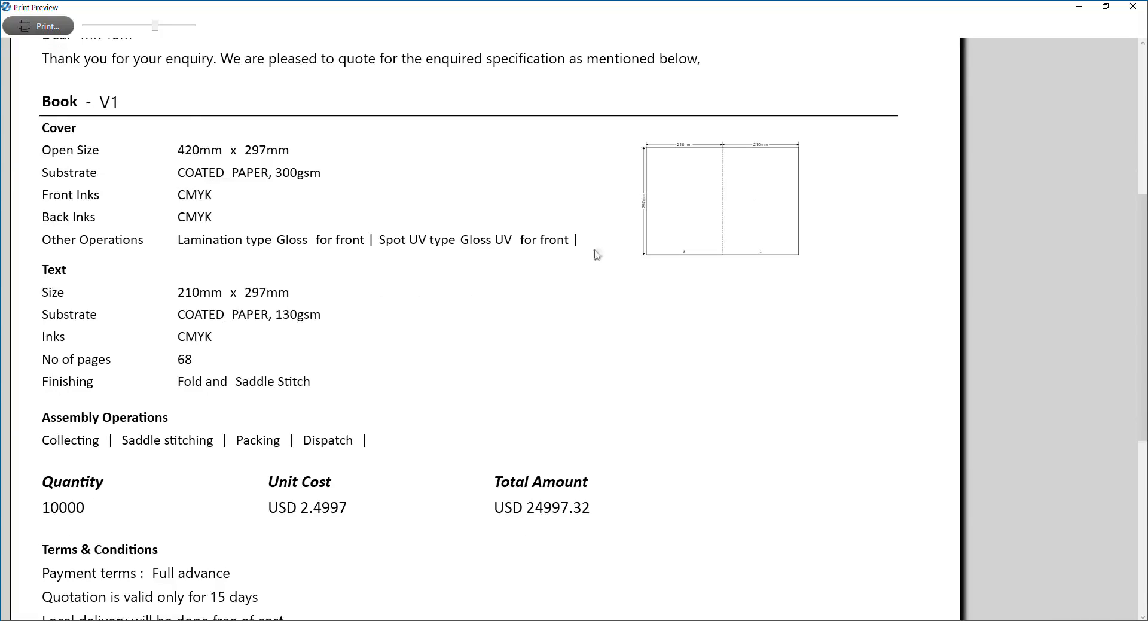
{"action": "scroll", "scroll_direction": "down", "scroll_amount": 3}
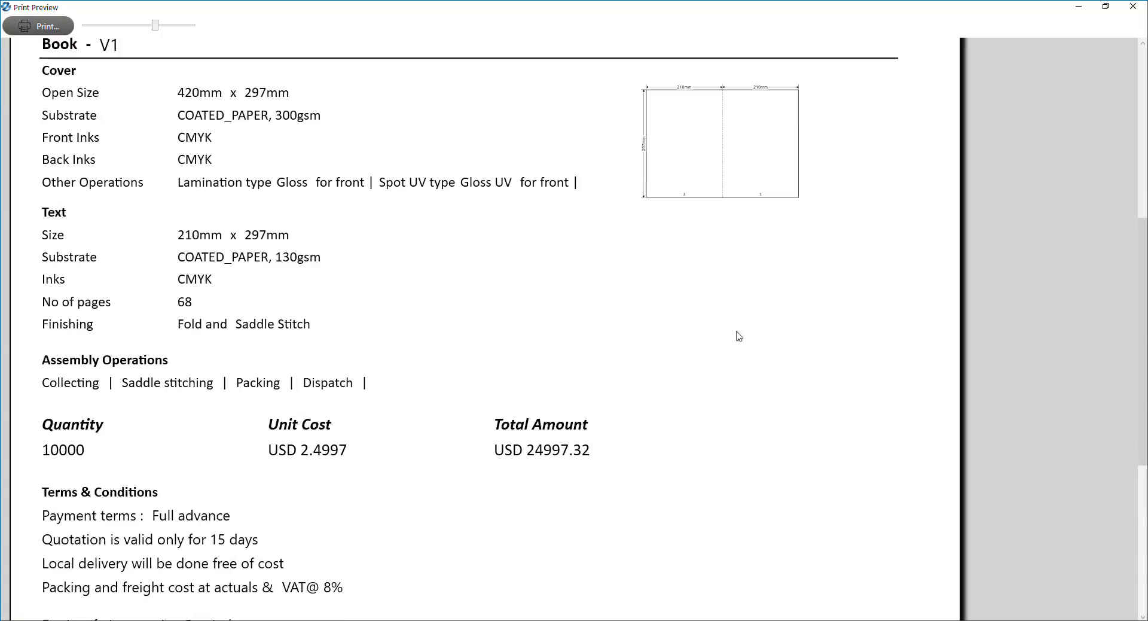
{"action": "scroll", "scroll_direction": "down", "scroll_amount": 3}
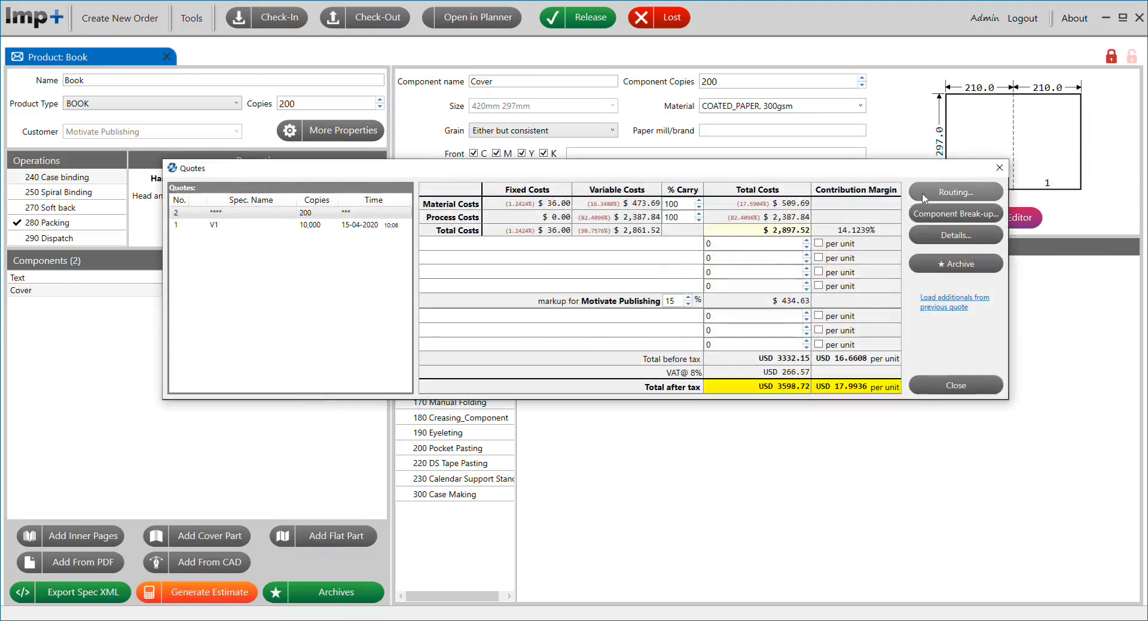
Step: Show the per-layout estimation details for the 200-copy quote ($94.79 per layout)
{"action": "left_click", "coordinate": [956, 234]}
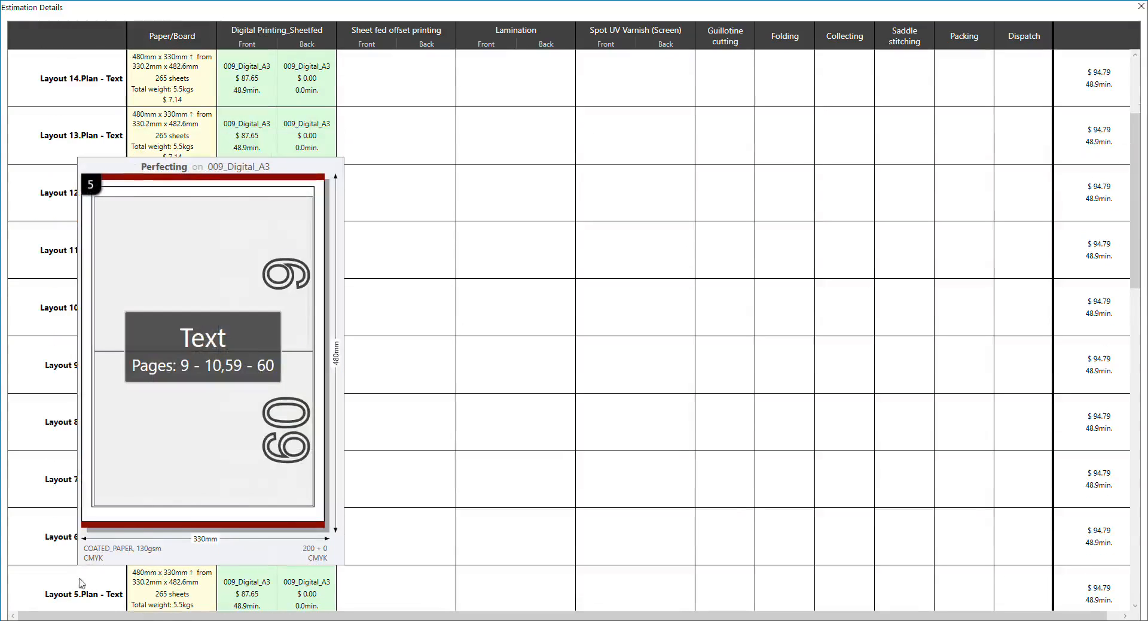
Step: Close the Estimation Details window, returning to the USD 26,997 quote totals
{"action": "left_click", "coordinate": [1136, 12]}
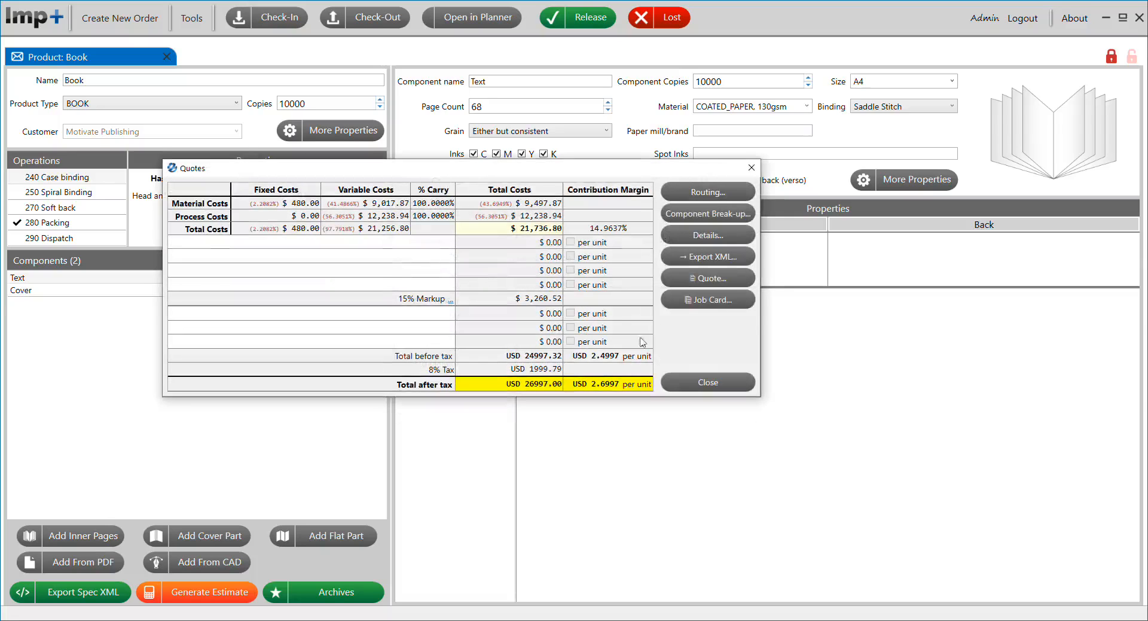
{"action": "left_click", "coordinate": [706, 300]}
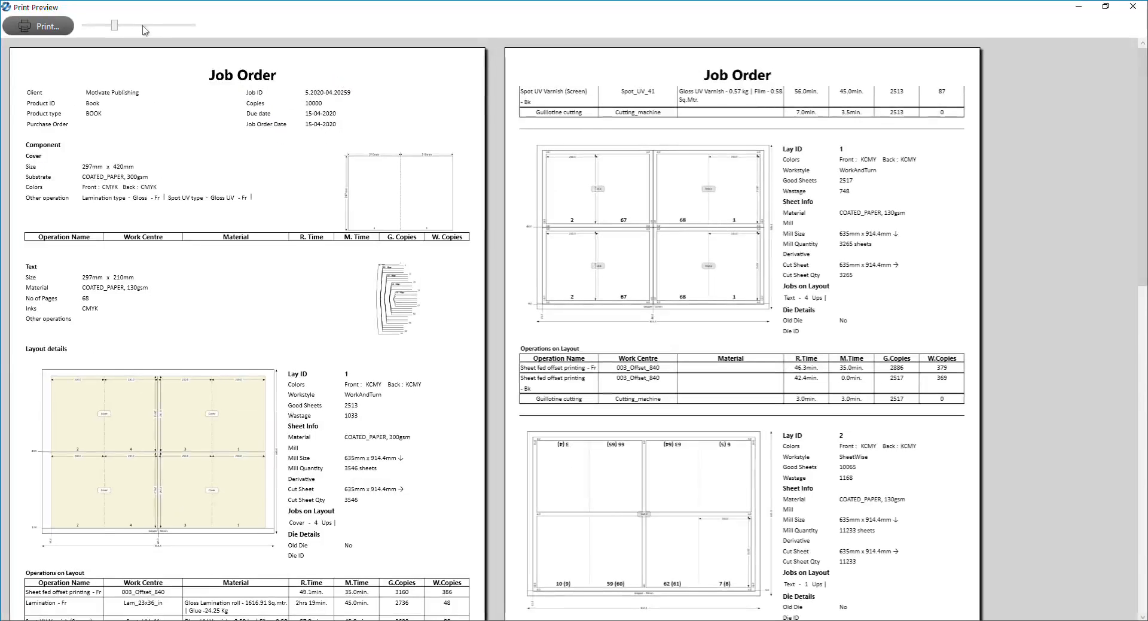
{"action": "left_click_drag", "start_coordinate": [111, 25], "coordinate": [155, 25]}
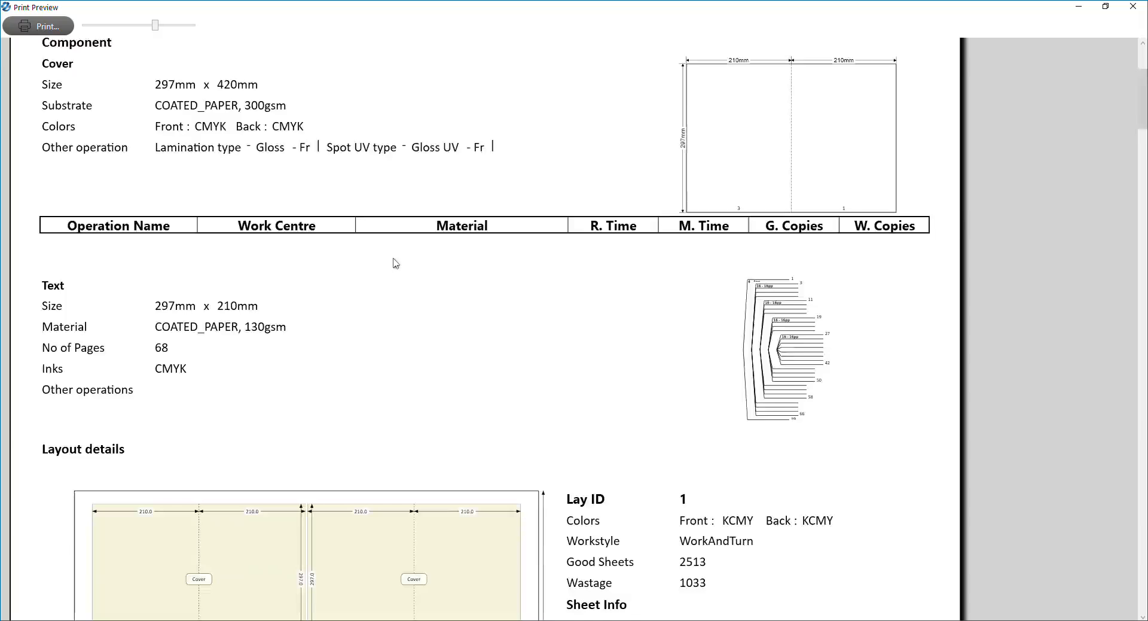
{"action": "scroll", "scroll_direction": "down", "scroll_amount": 3}
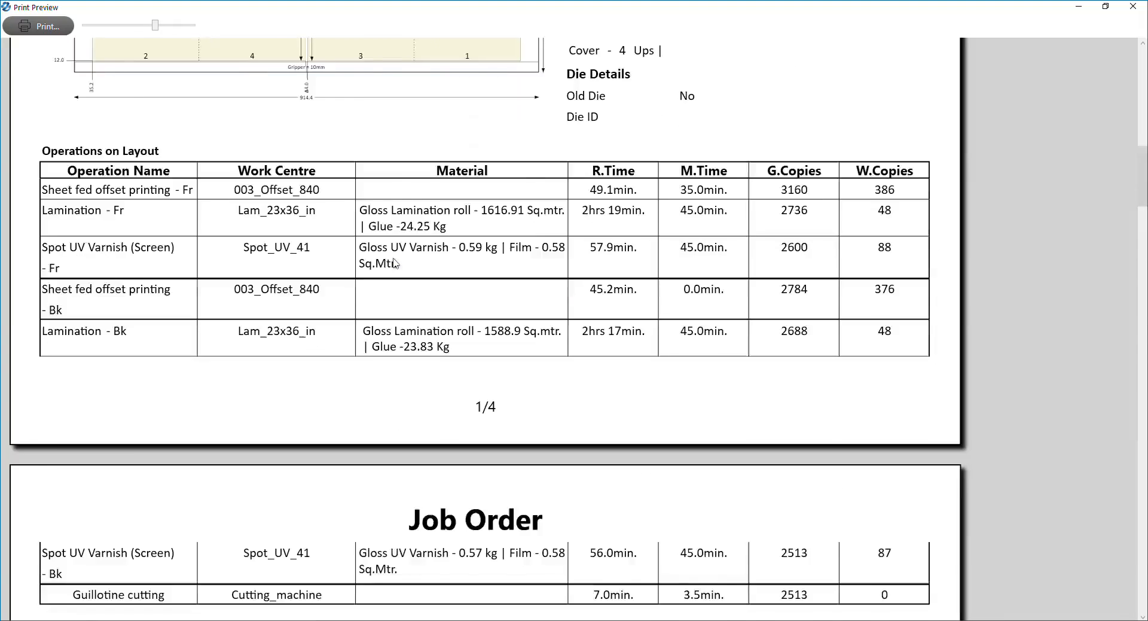
{"action": "scroll", "scroll_direction": "down", "scroll_amount": 3}
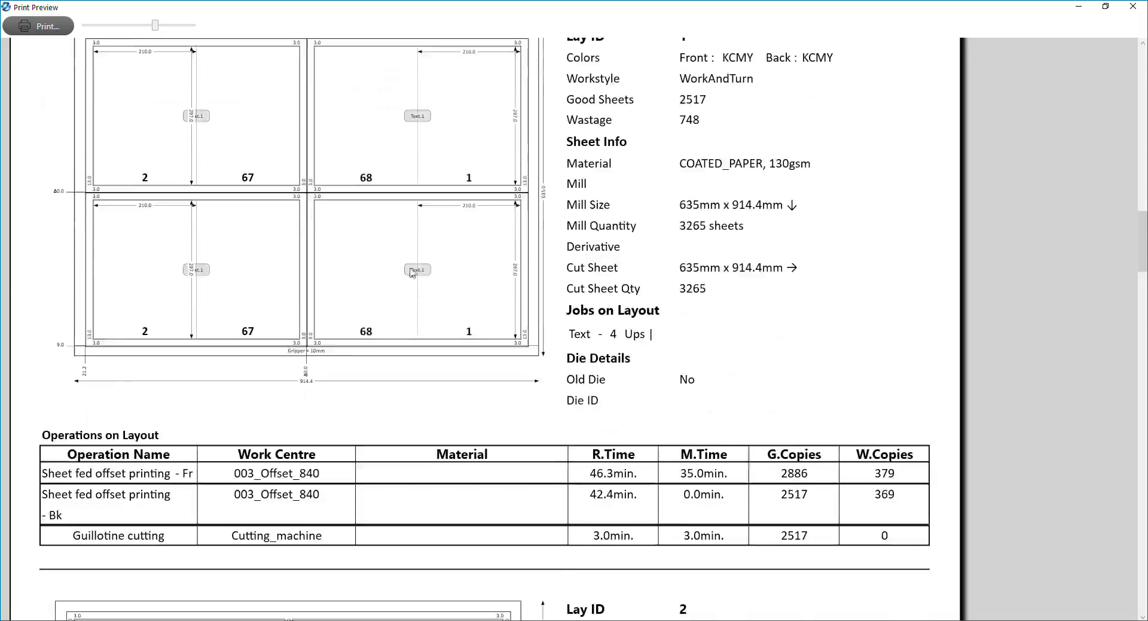
{"action": "scroll", "scroll_direction": "down", "scroll_amount": 3}
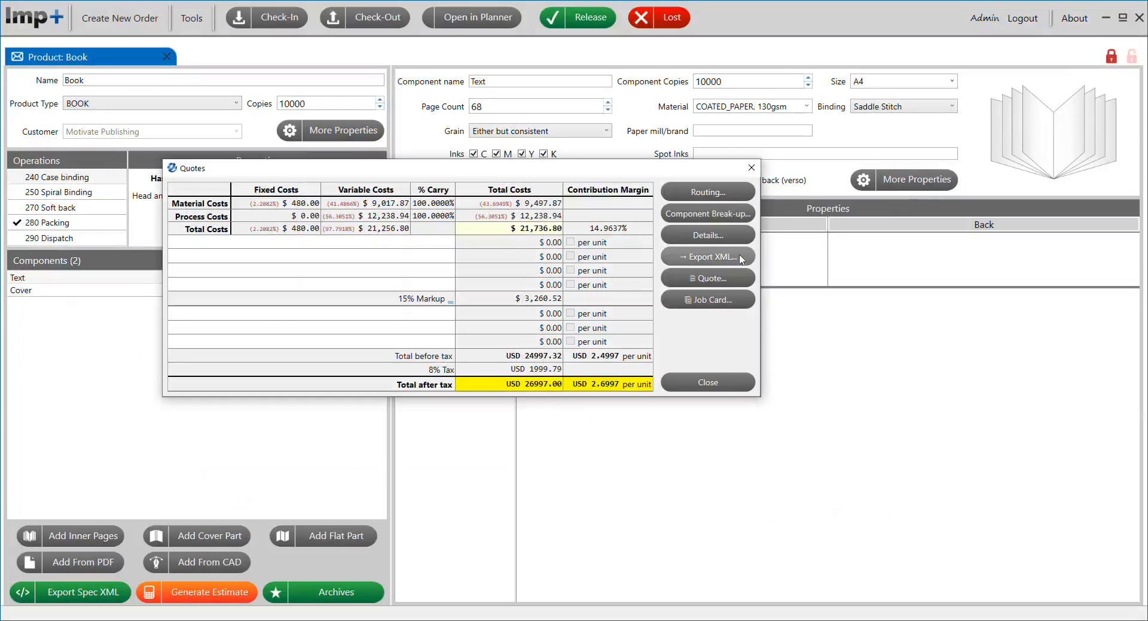
Step: Export the quote's routing as Book.xml to the Desktop, review its layouts and activities, then close it
{"action": "left_click", "coordinate": [706, 256]}
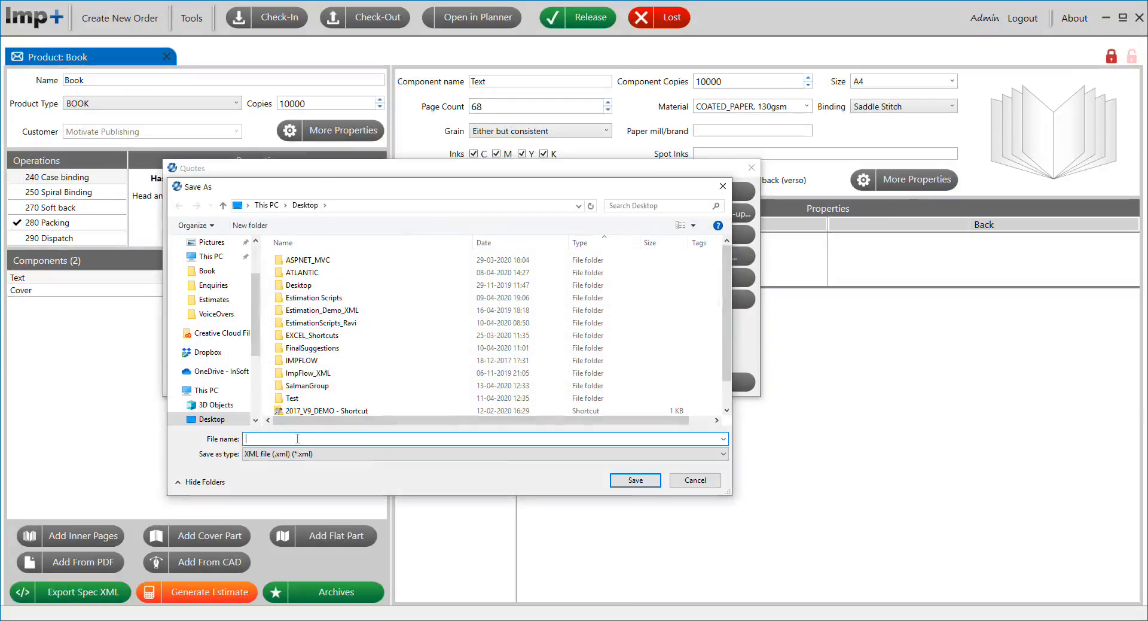
{"action": "type", "text": "Book"}
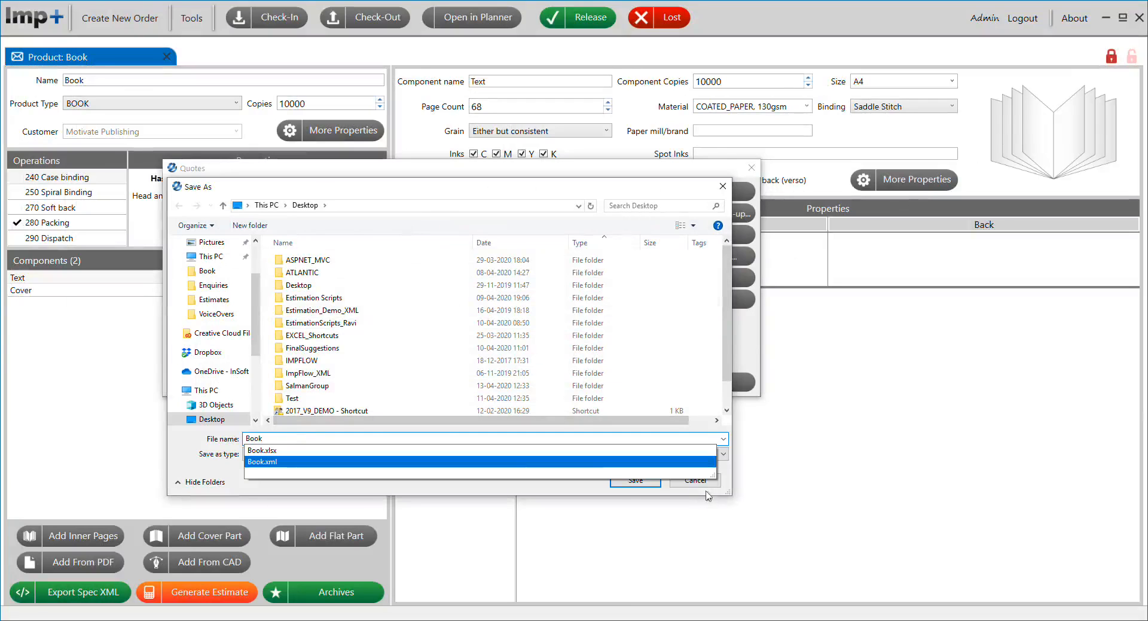
{"action": "left_click", "coordinate": [634, 480]}
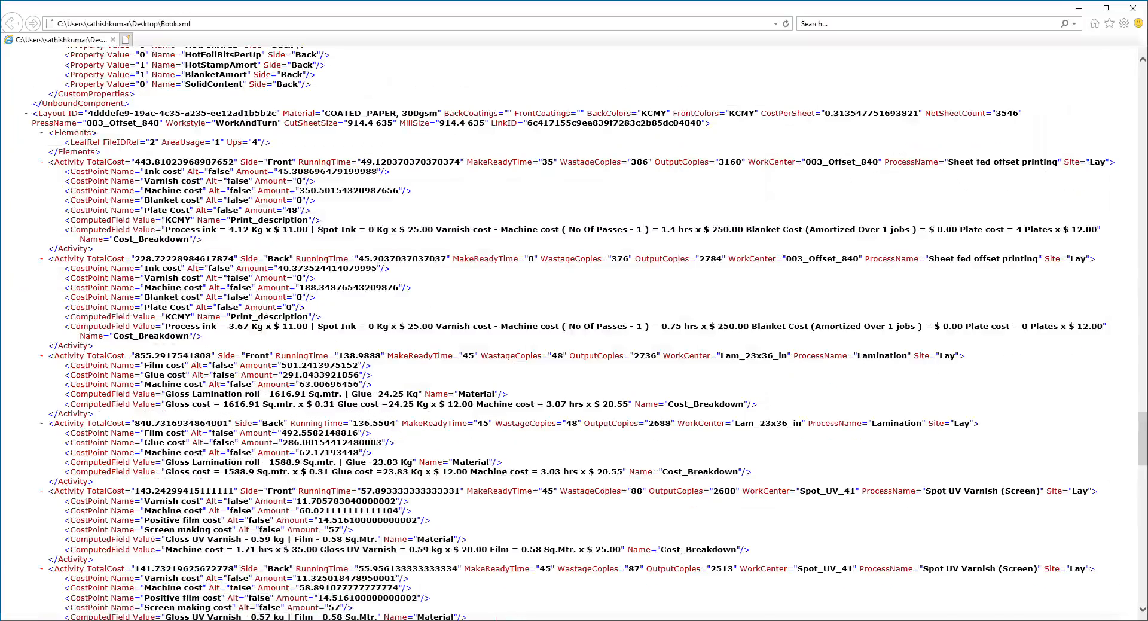
{"action": "scroll", "scroll_direction": "down", "scroll_amount": 3}
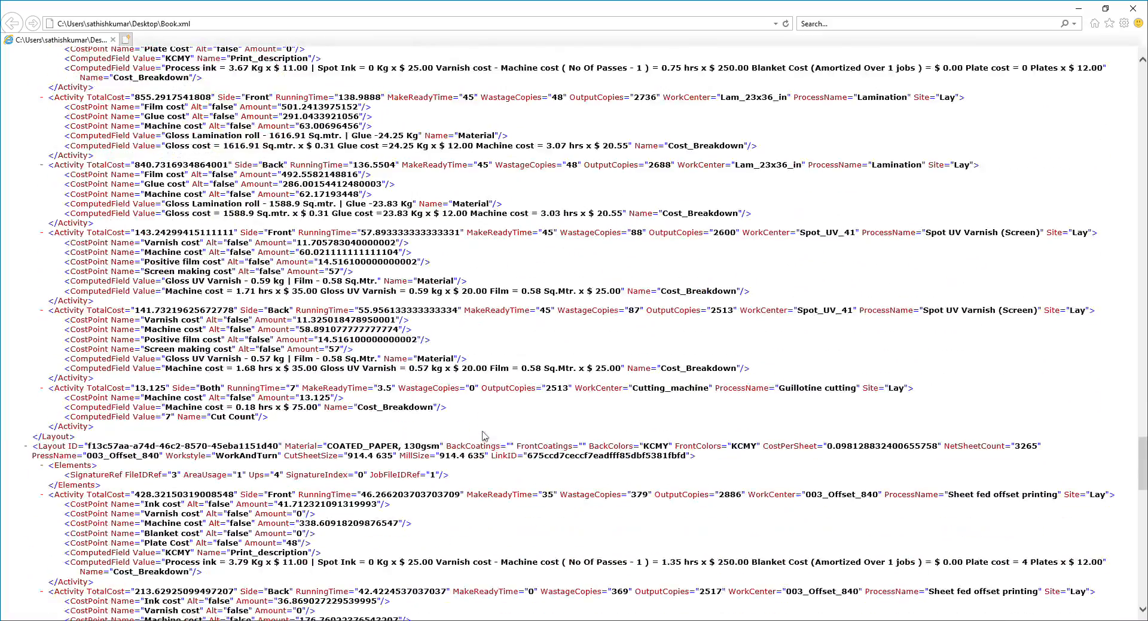
{"action": "scroll", "scroll_direction": "down", "scroll_amount": 3}
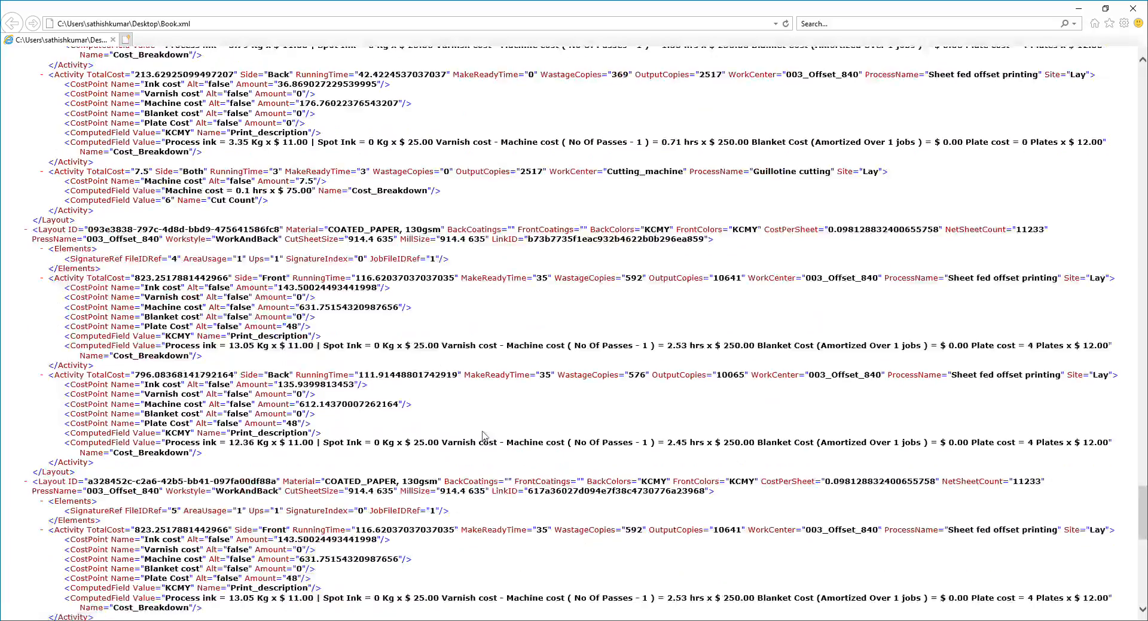
{"action": "left_click", "coordinate": [649, 193]}
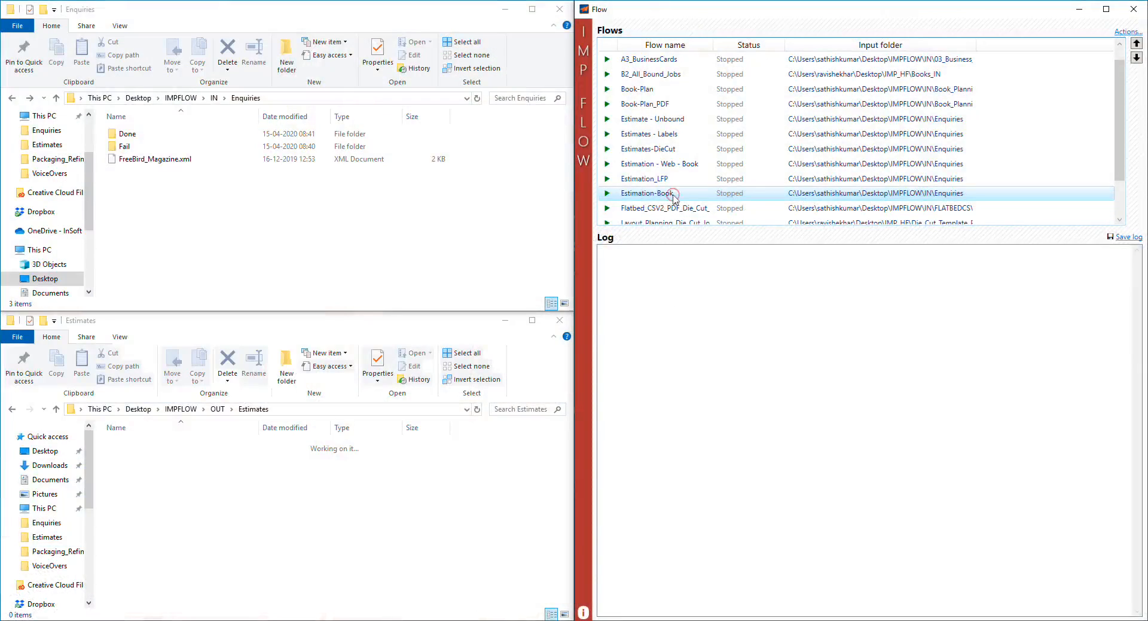
Step: Run the Estimation-Book flow on the FreeBird_Magazine enquiry and review the generated estimate XML
{"action": "left_click", "coordinate": [648, 193]}
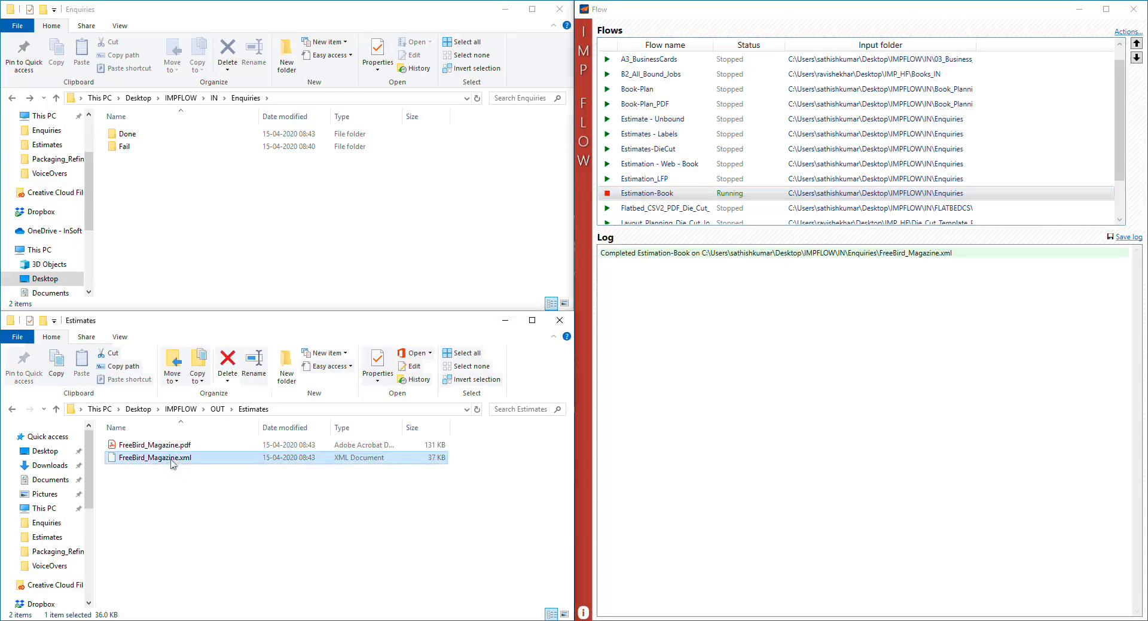
{"action": "double_click", "coordinate": [154, 457]}
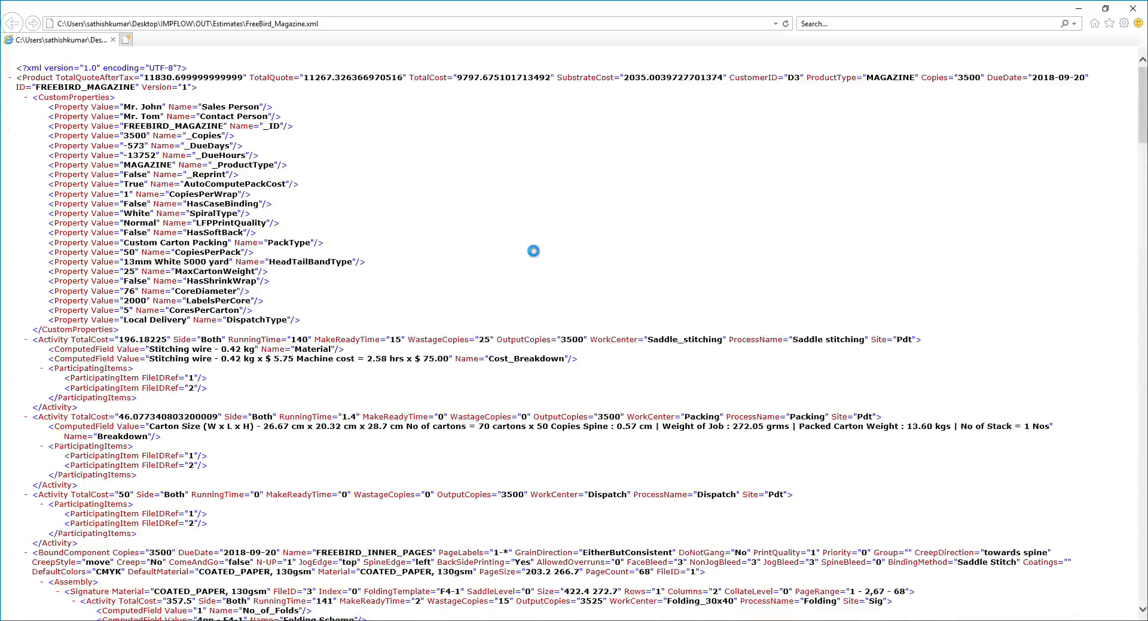
{"action": "scroll", "scroll_direction": "down", "scroll_amount": 3}
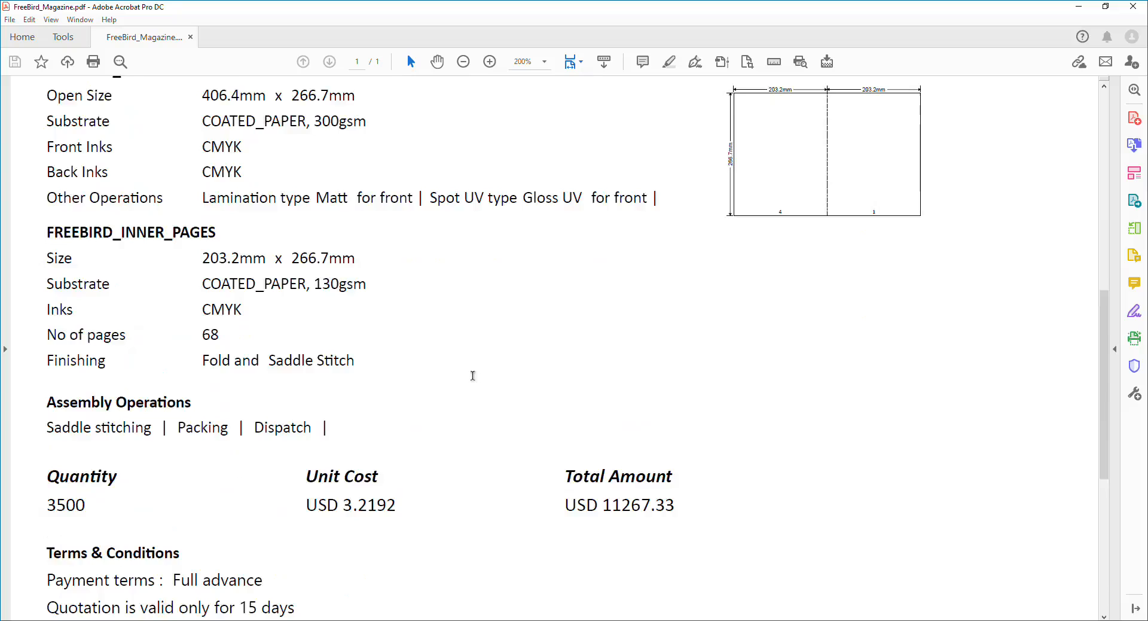
{"action": "scroll", "scroll_direction": "down", "scroll_amount": 3}
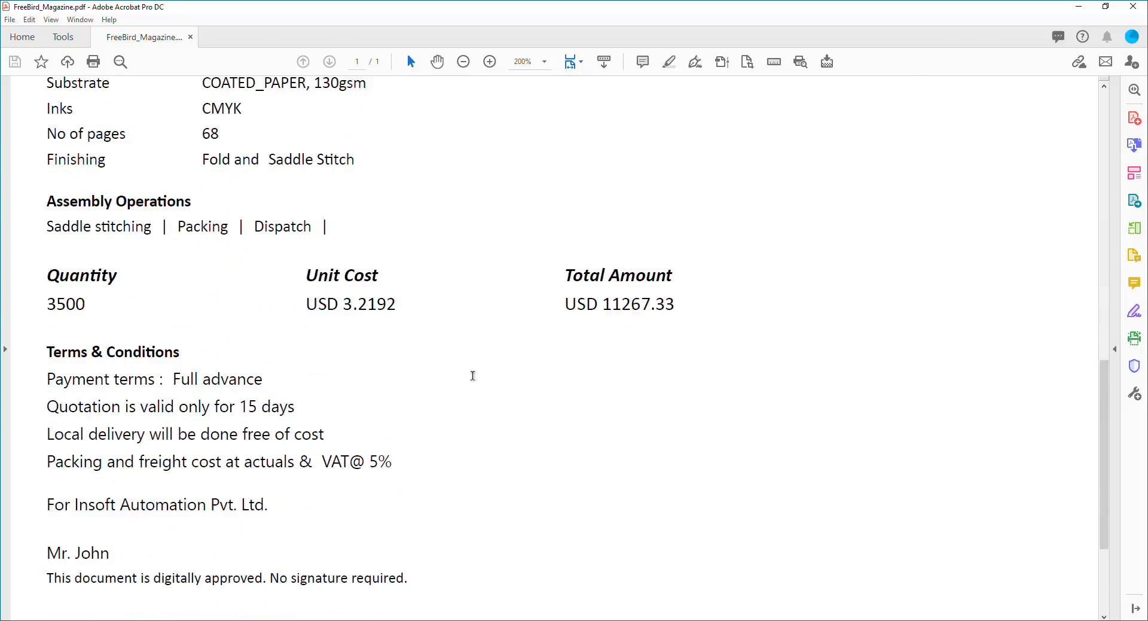